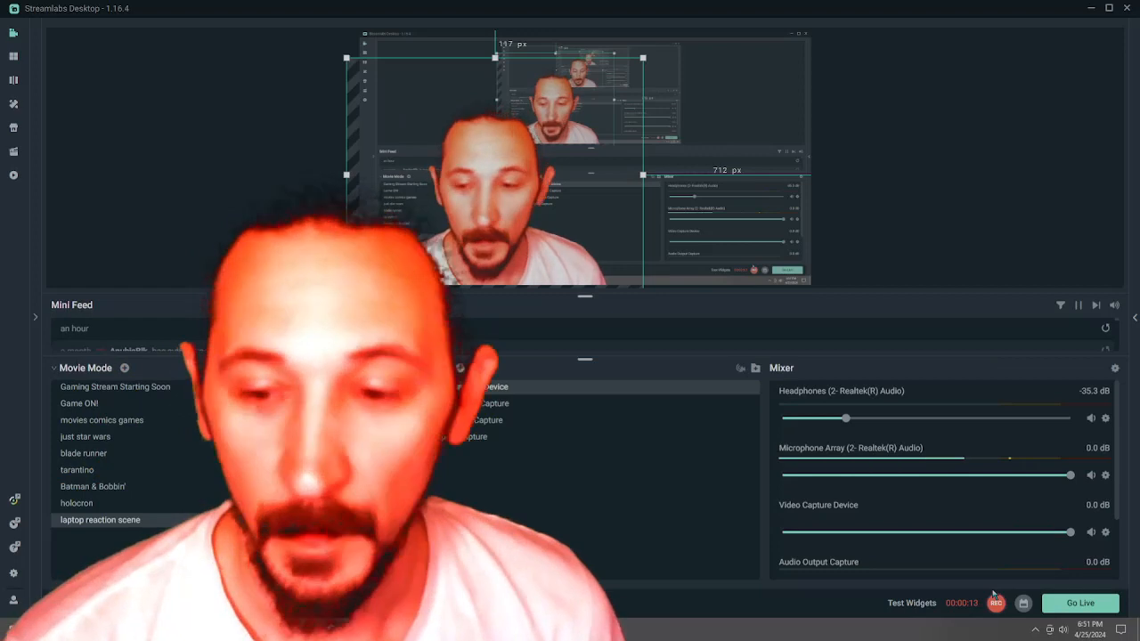
Bring up Netflix's Altered Carbon episode 1 playback with the webcam reaction overlaid while recording
{"action": "left_click_drag", "start_coordinate": [846, 418], "coordinate": [828, 419]}
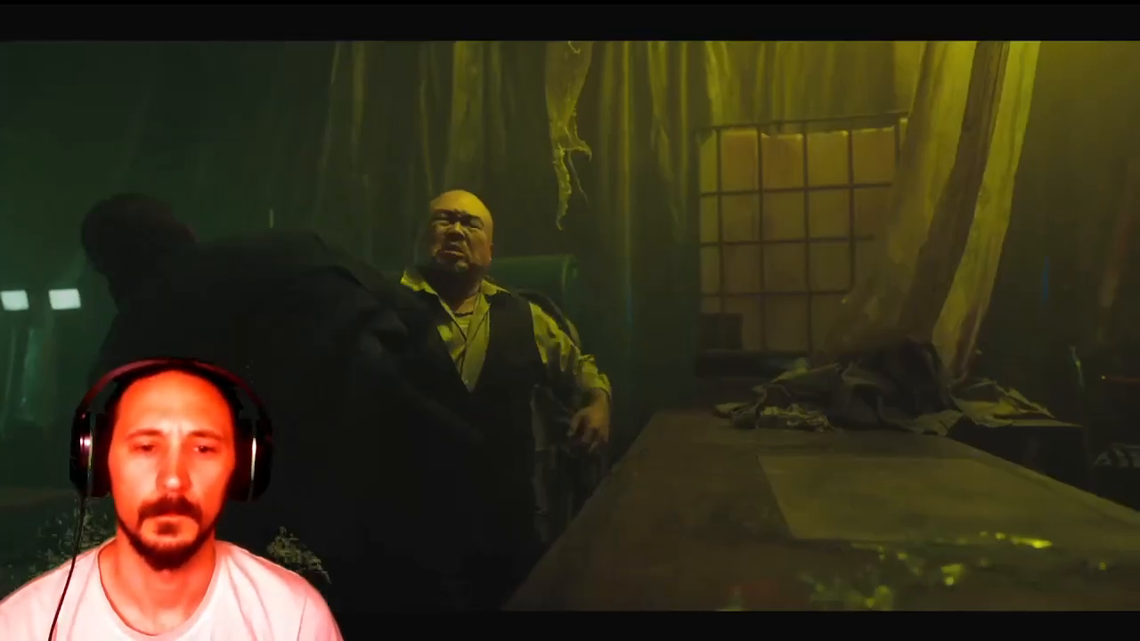
{"action": "mouse_move", "coordinate": [718, 269]}
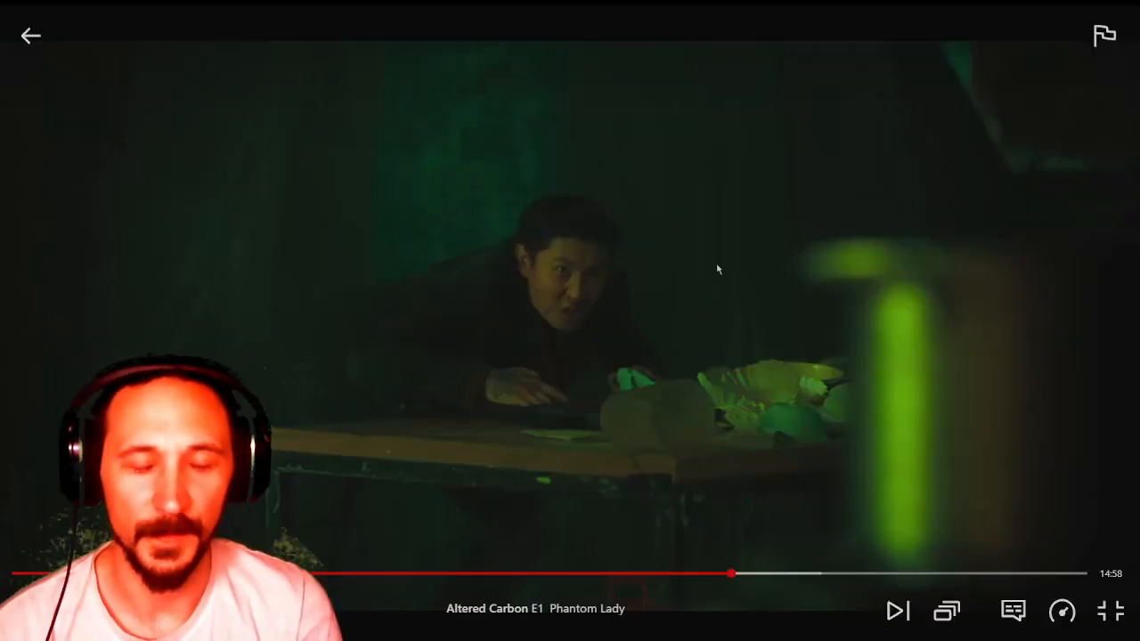